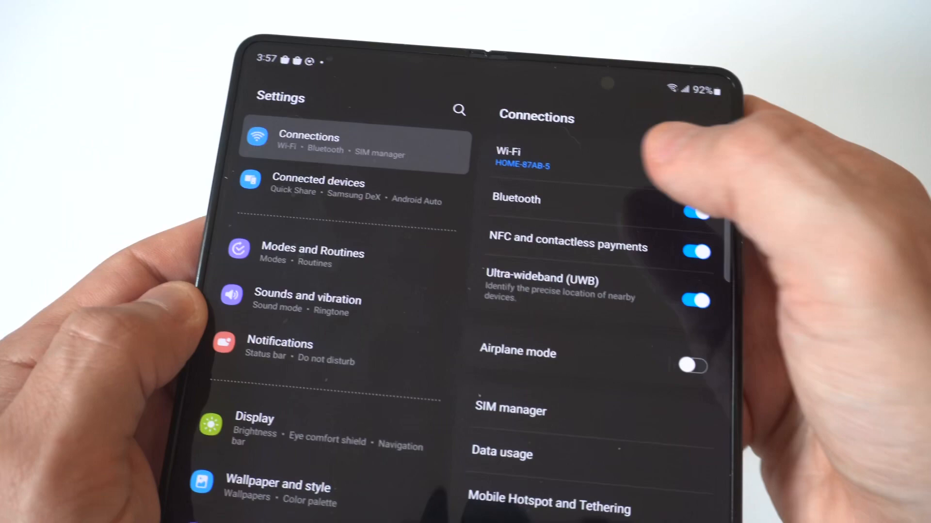
Go into Wi-Fi settings and bring up the HOME-87AB-5 network's details.
click(523, 157)
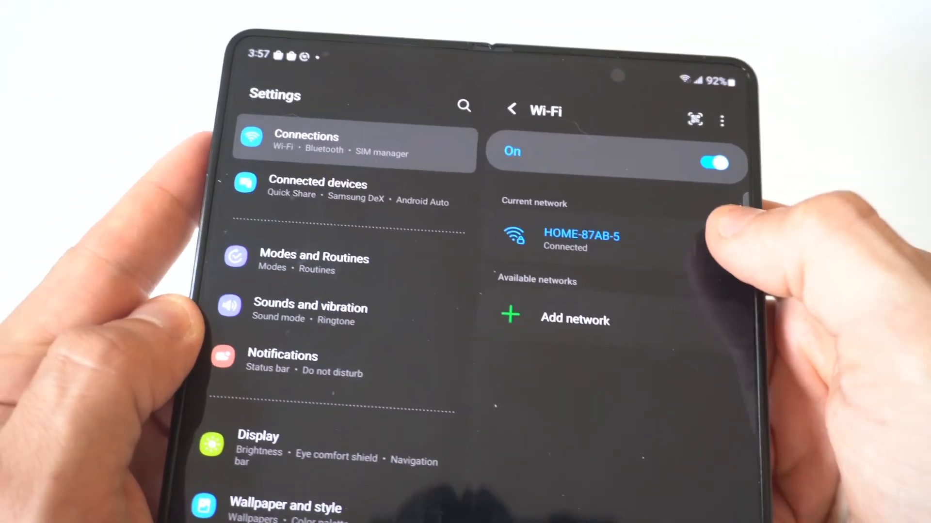
click(581, 237)
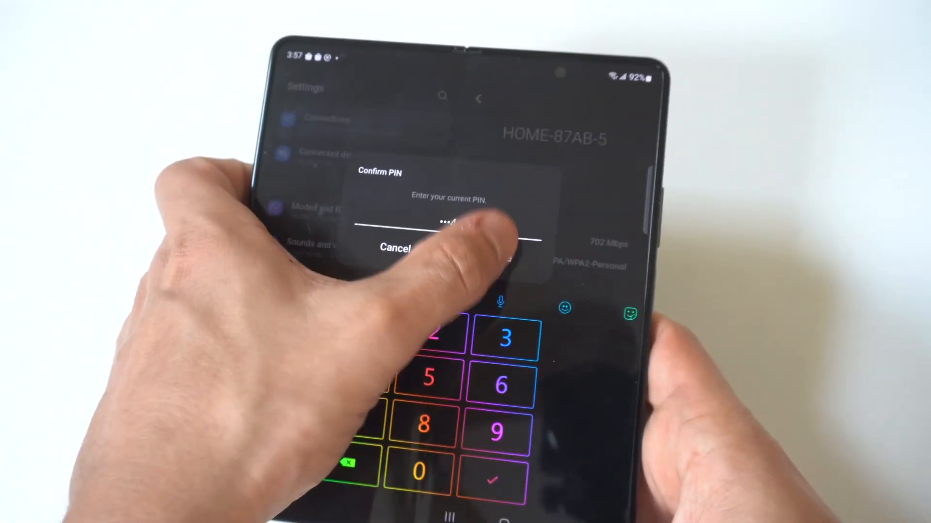
Confirm the PIN and save the HOME-87AB-5 sharing QR code as an image.
click(491, 480)
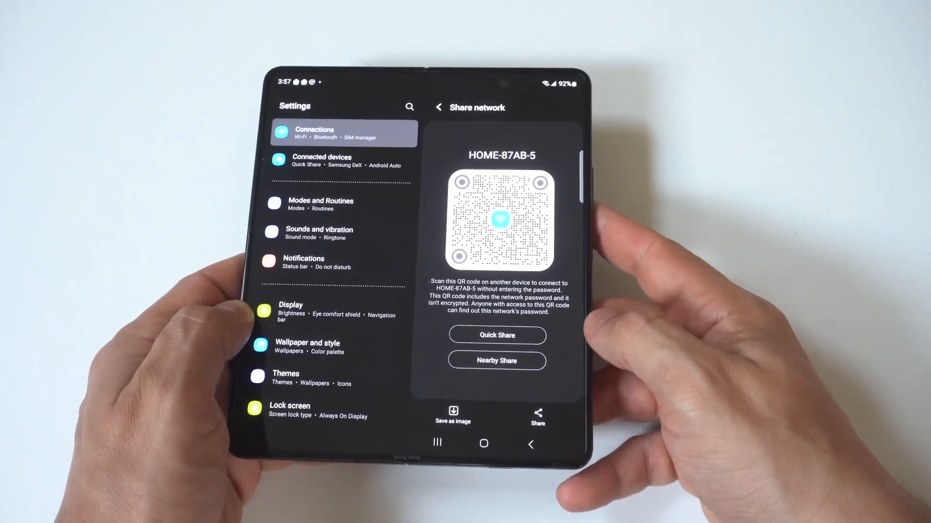
click(453, 415)
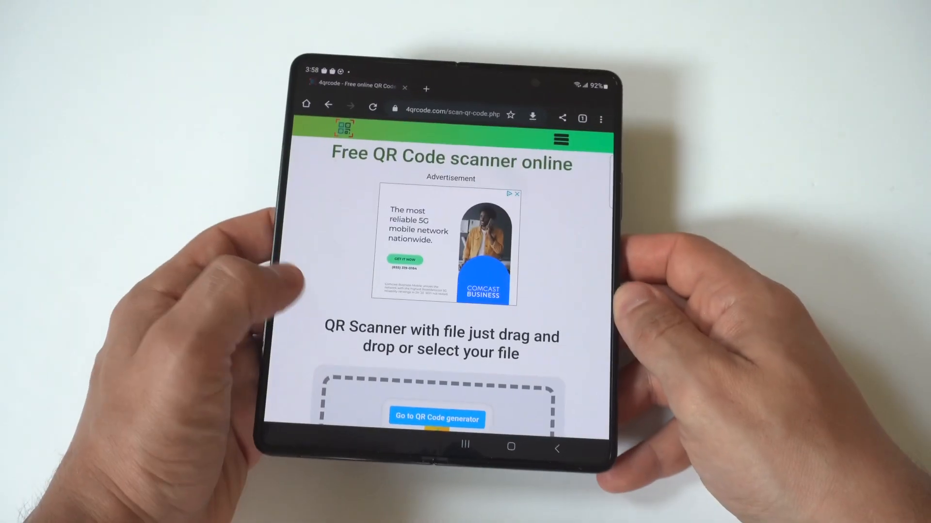
Reach the scanner's upload box and start choosing an image file to decode.
scroll(down, 3)
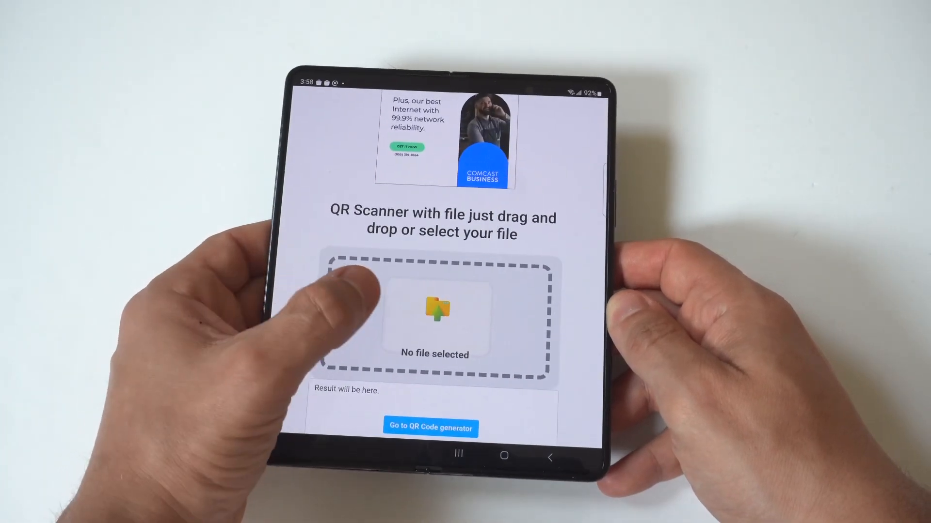
click(435, 313)
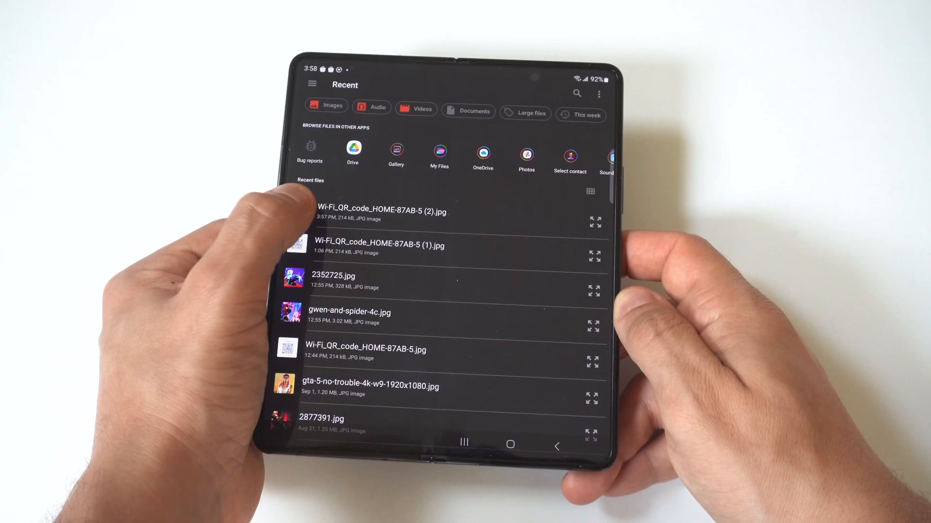
Pick Wi-Fi_QR_code_HOME-87AB-5 (2).jpg from Recent files for upload.
click(380, 212)
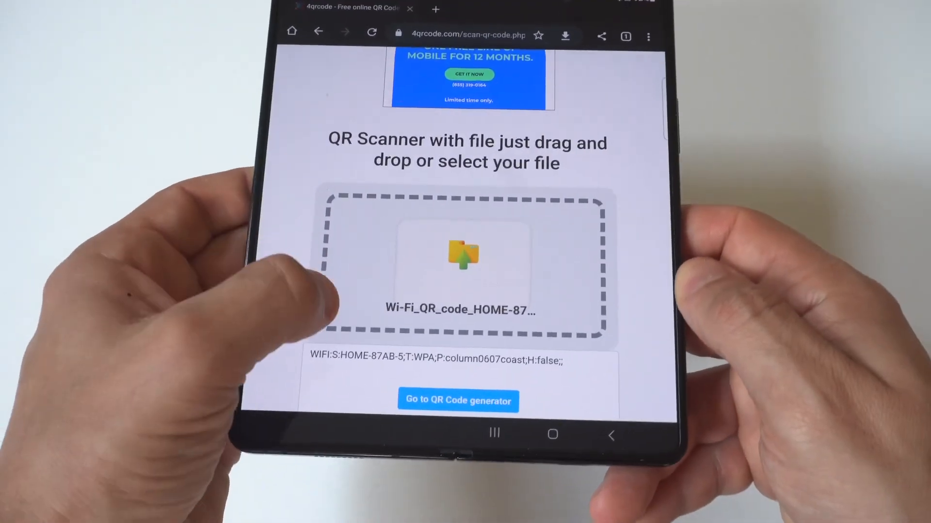
scroll(down, 3)
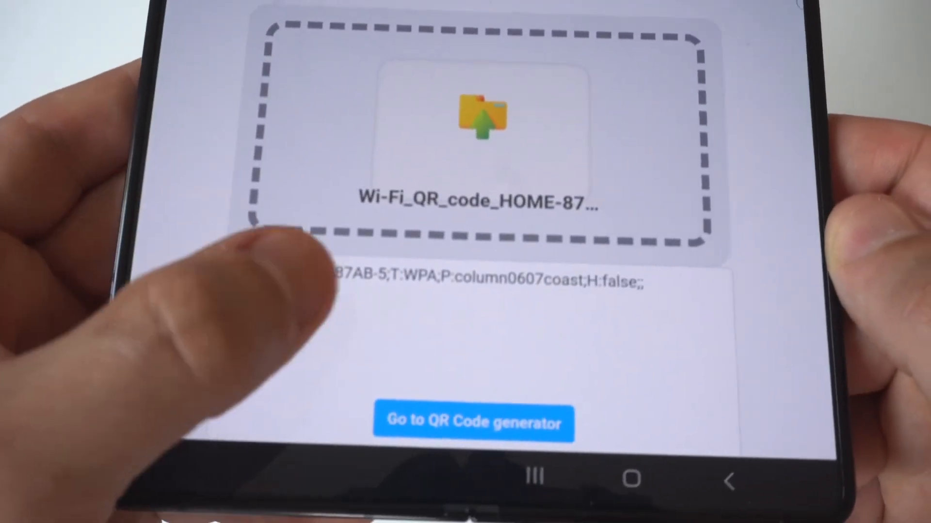